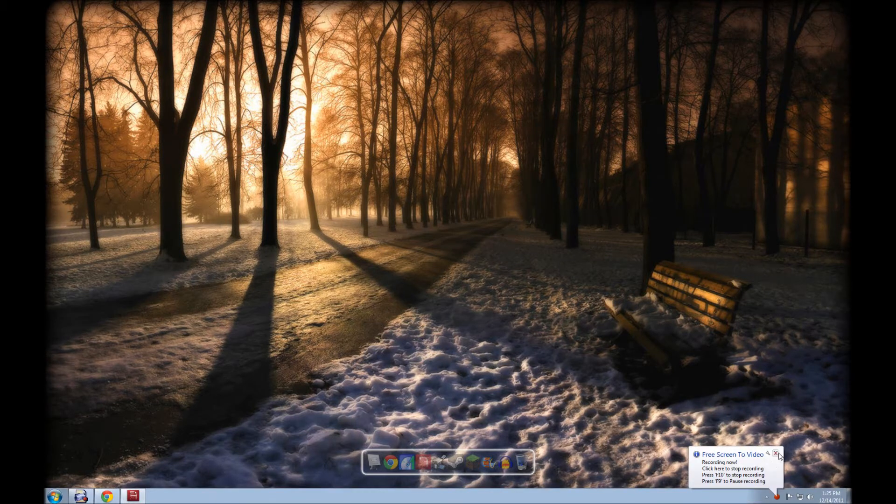
Dismiss the Free Screen To Video tray balloon, leaving only the desktop wallpaper.
{"action": "left_click", "coordinate": [776, 454]}
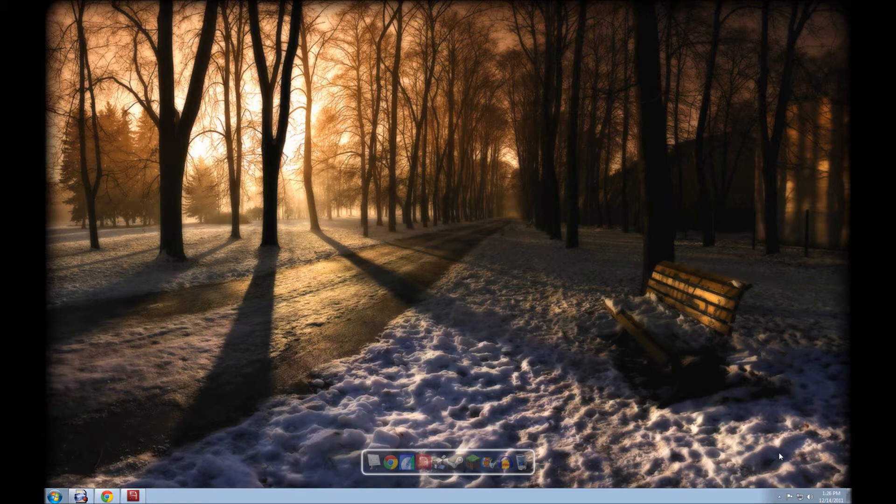
{"action": "mouse_move", "coordinate": [755, 414]}
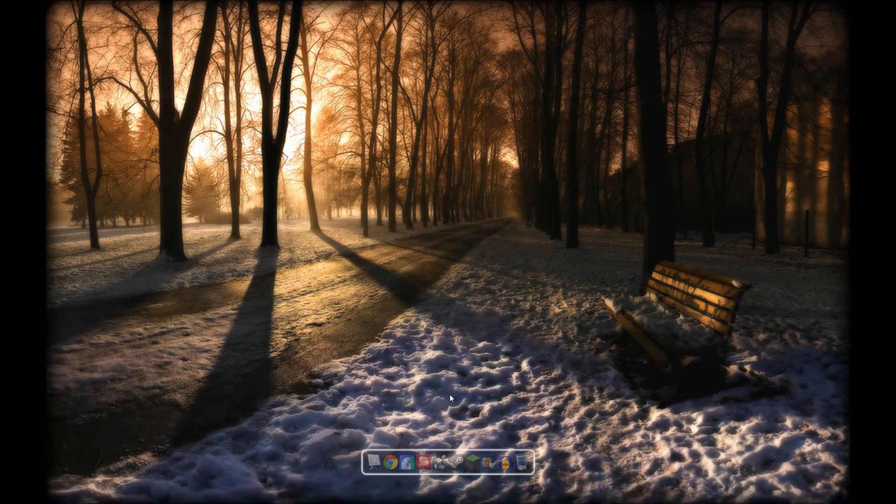
{"action": "mouse_move", "coordinate": [440, 442]}
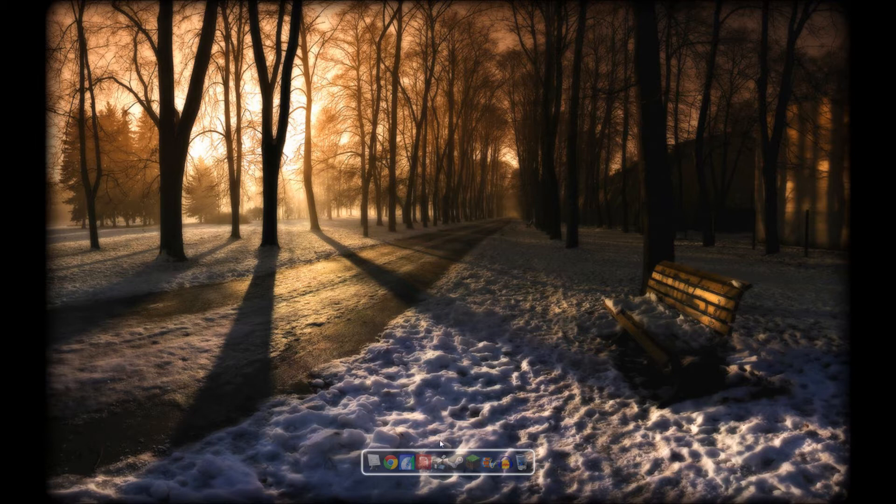
Select the active VHScrCap instance and set its capture region over the PS3 preview (284, 117, 1611x903).
{"action": "left_click", "coordinate": [442, 460]}
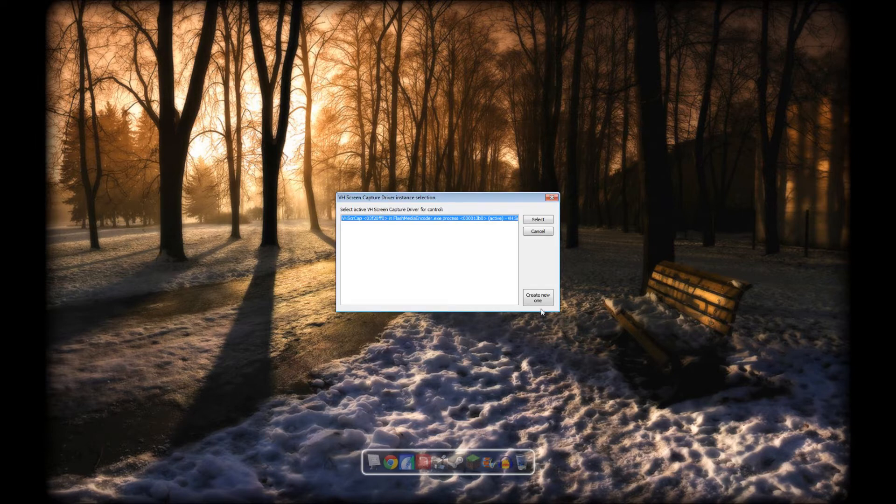
{"action": "left_click", "coordinate": [537, 219]}
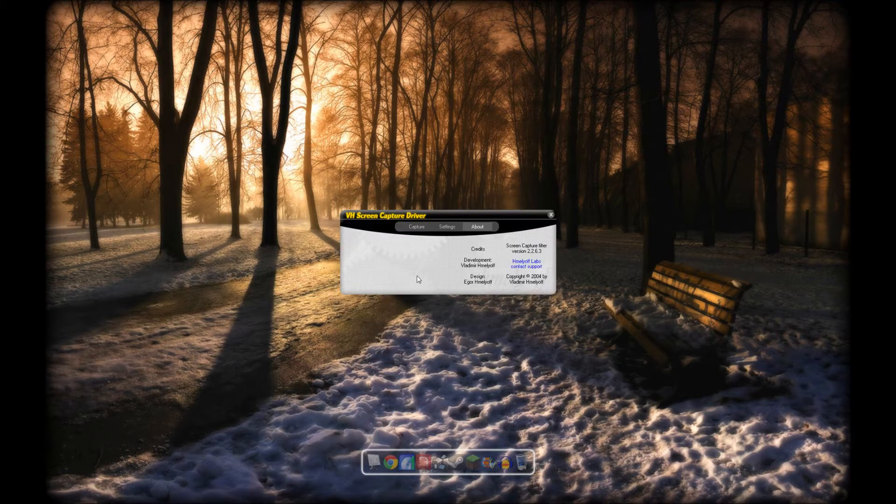
{"action": "mouse_move", "coordinate": [417, 227]}
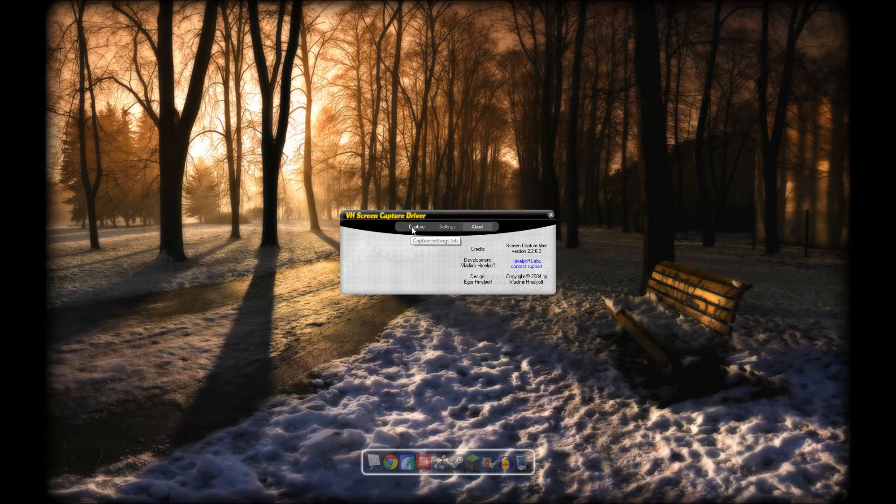
{"action": "left_click", "coordinate": [416, 226]}
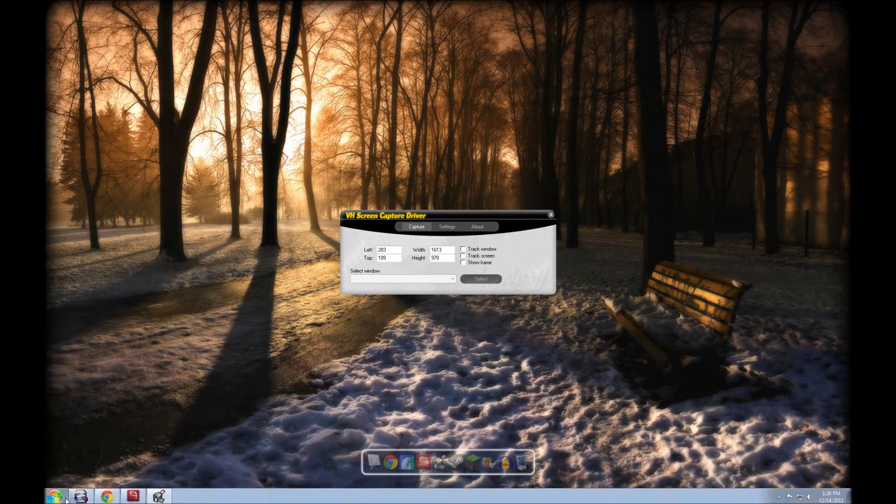
{"action": "left_click", "coordinate": [80, 496]}
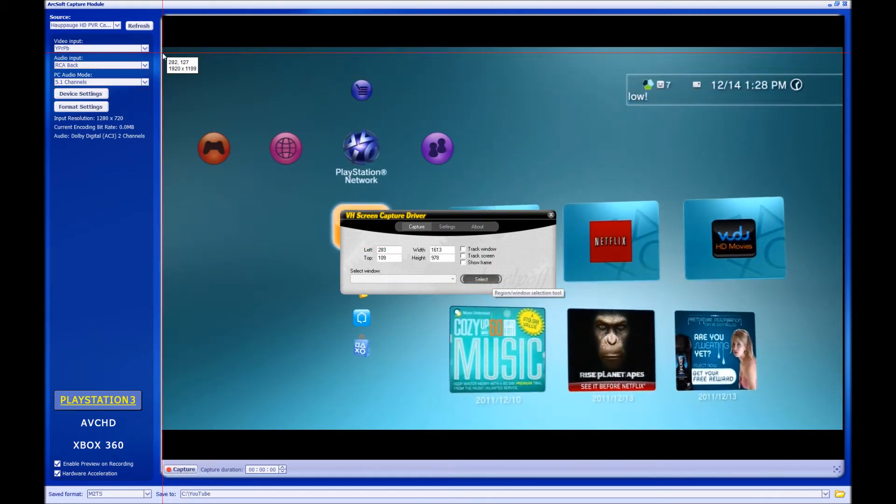
{"action": "mouse_move", "coordinate": [165, 57]}
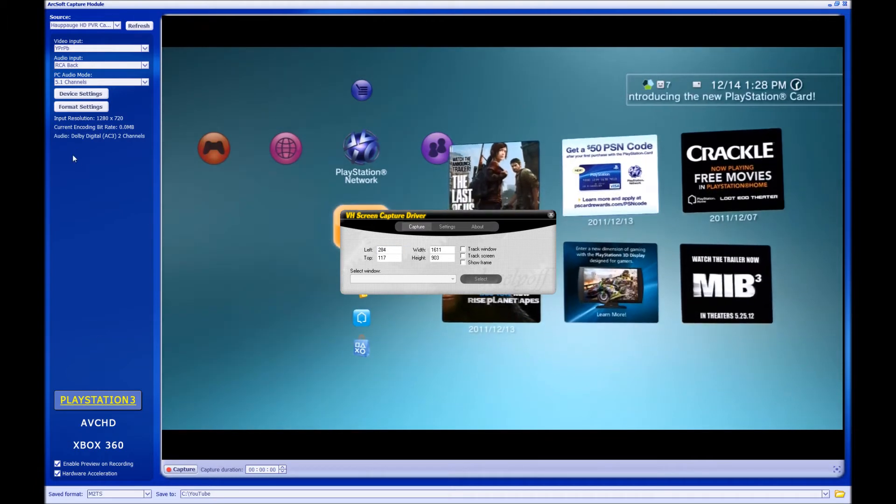
{"action": "mouse_move", "coordinate": [551, 216]}
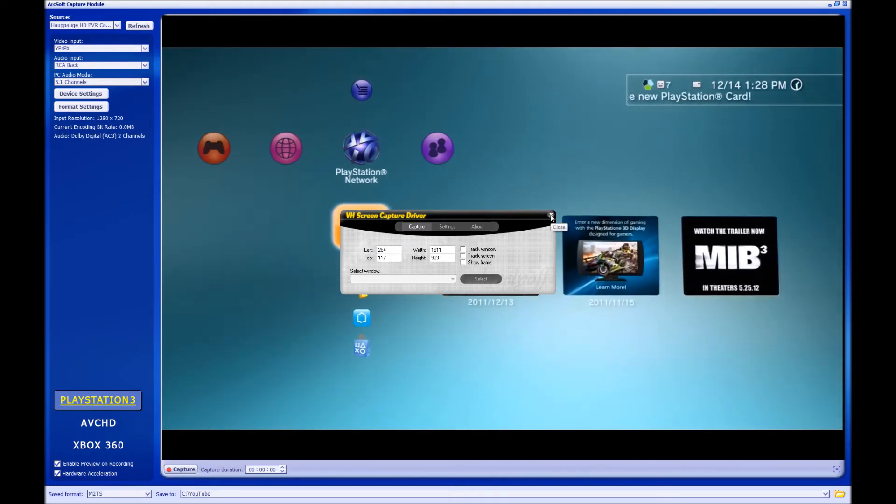
Close the capture driver settings, leaving Flash Media Encoder streaming VHScrCap H.264 1280x720 to Justin.tv.
{"action": "left_click", "coordinate": [551, 216]}
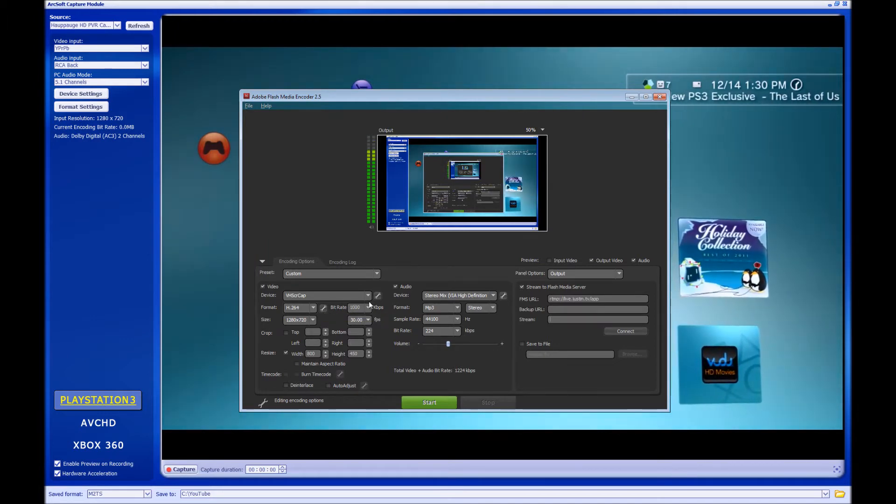
{"action": "mouse_move", "coordinate": [327, 295]}
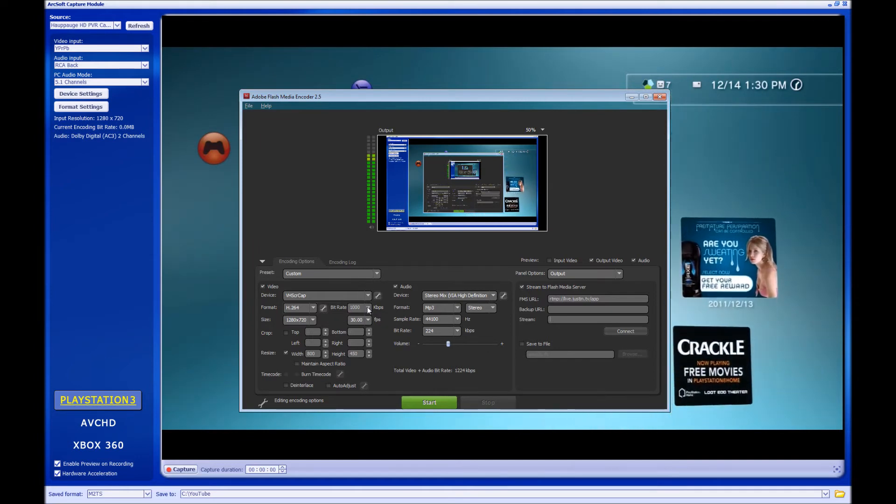
{"action": "left_click", "coordinate": [368, 307]}
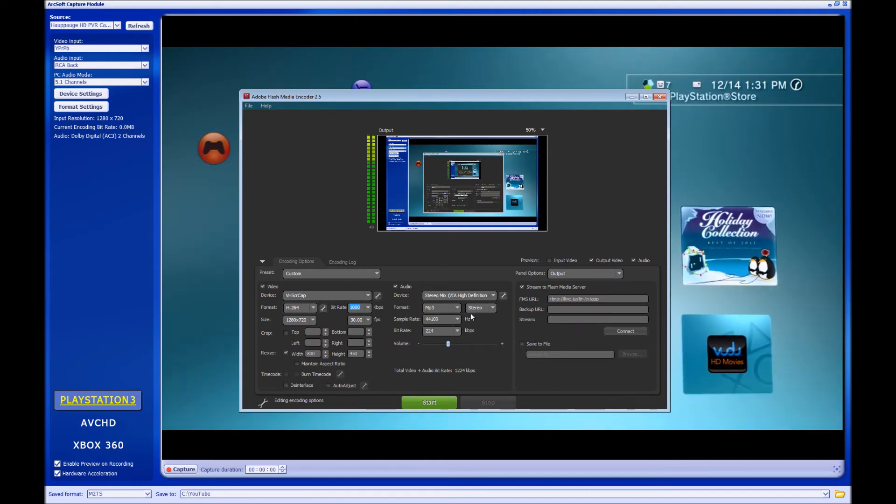
{"action": "left_click", "coordinate": [457, 319]}
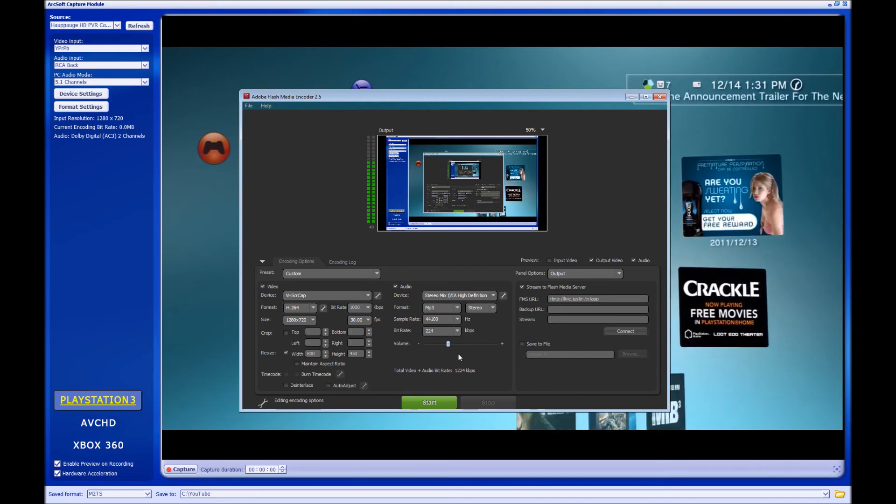
{"action": "mouse_move", "coordinate": [526, 291]}
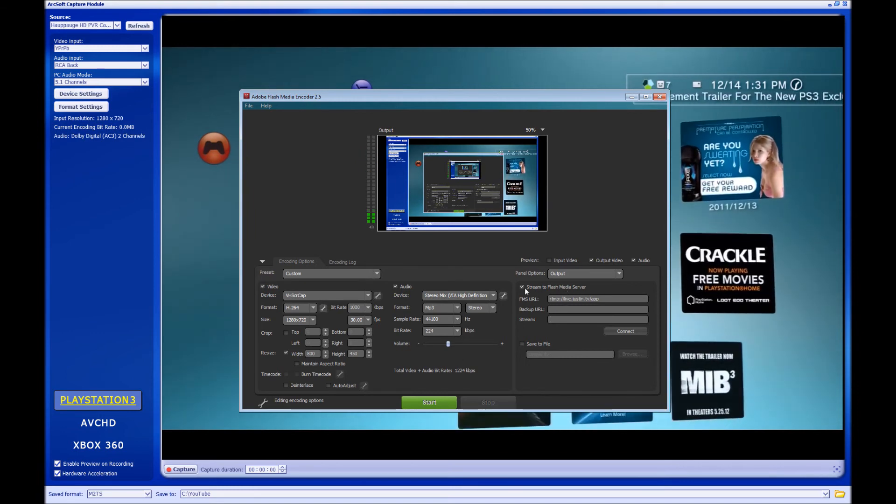